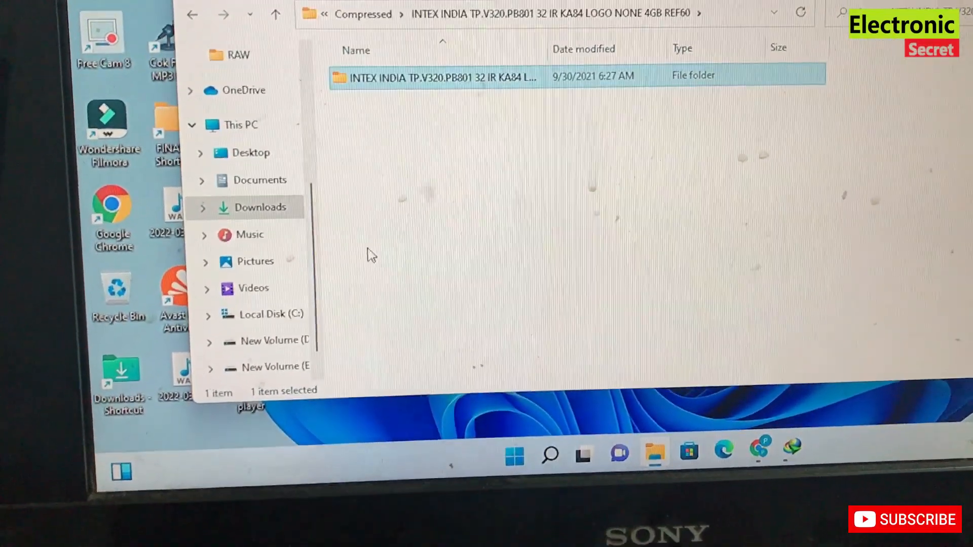
Show This PC to list the drives, including SAMEER (F:).
left_click(234, 124)
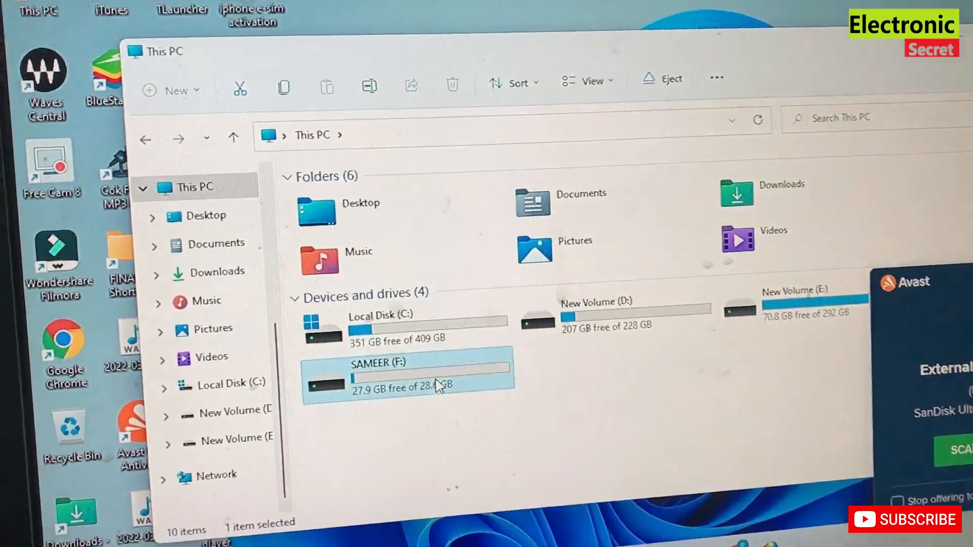
Format the SAMEER (F:) USB drive as FAT32, confirming the erase and completion notice.
right_click(406, 372)
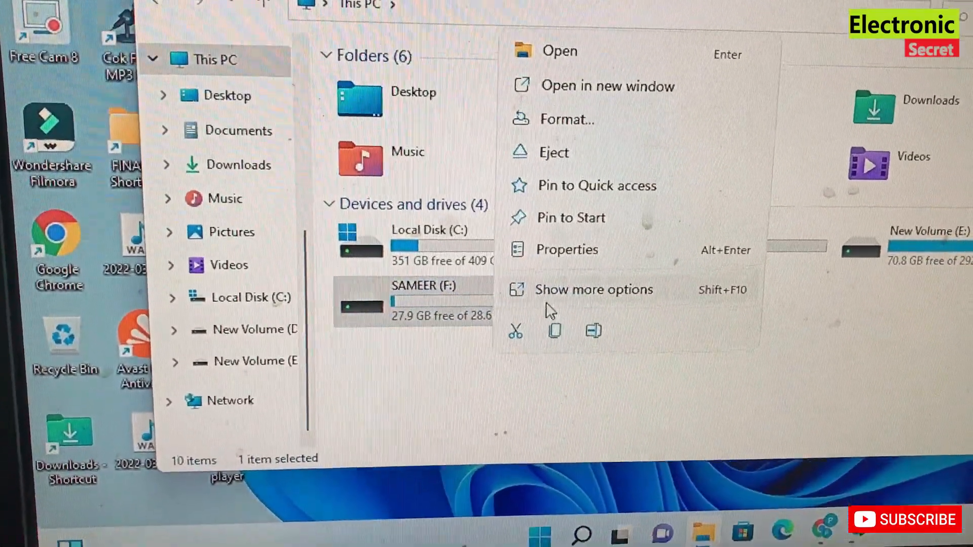
left_click(566, 118)
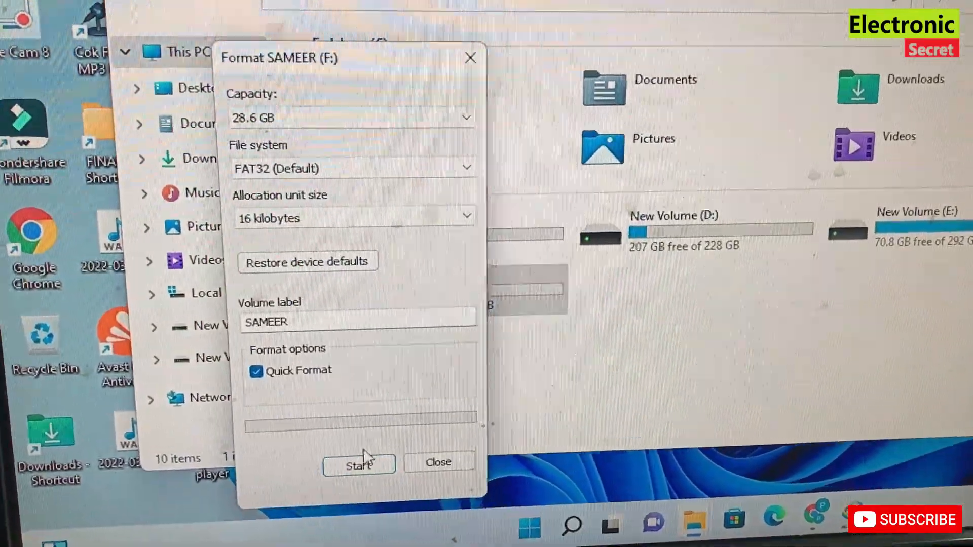
left_click(359, 466)
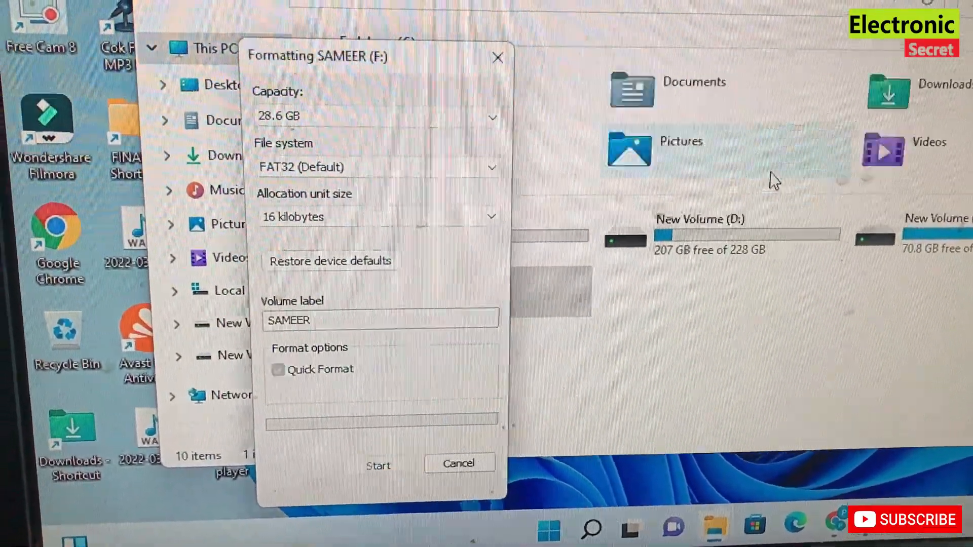
left_click(378, 465)
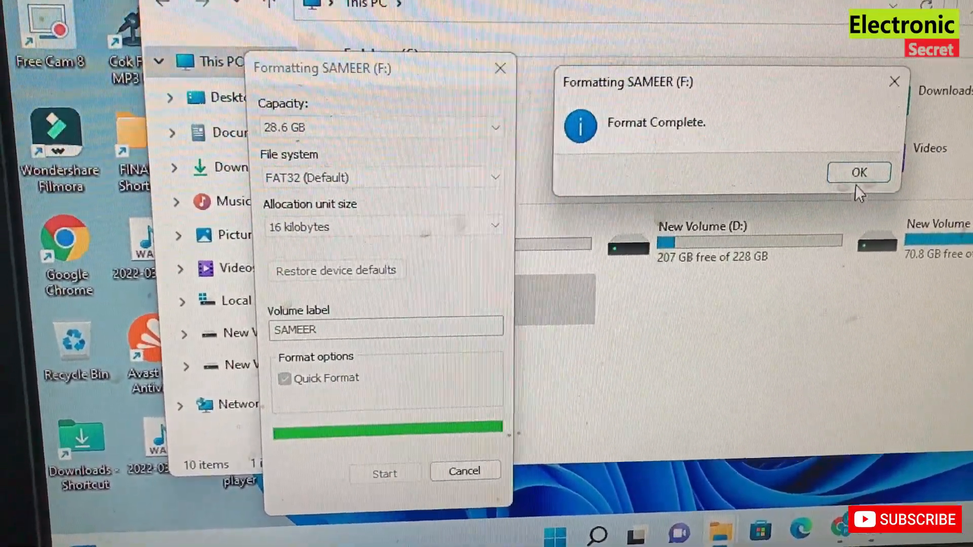
left_click(857, 171)
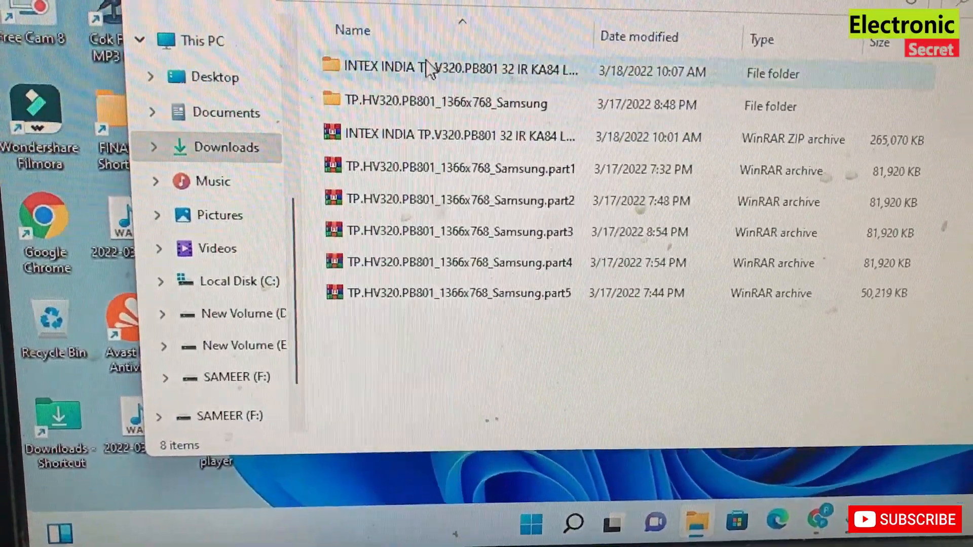
Open the INTEX INDIA firmware folder and its inner folder holding the upgrade files.
double_click(434, 71)
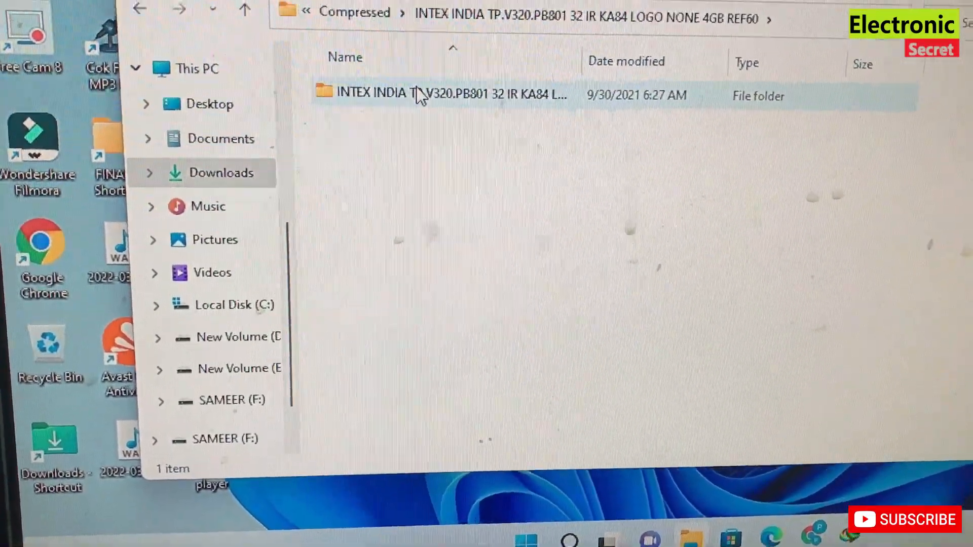
double_click(437, 94)
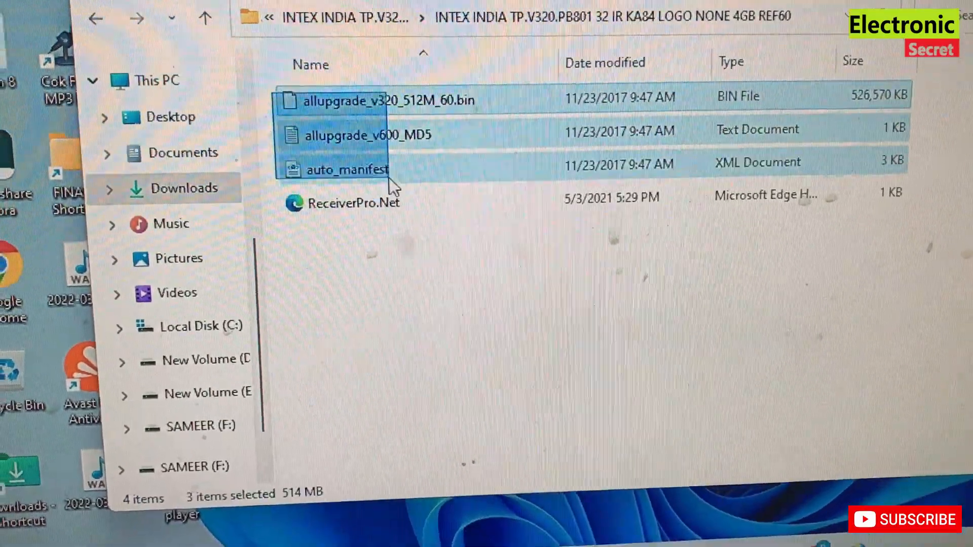